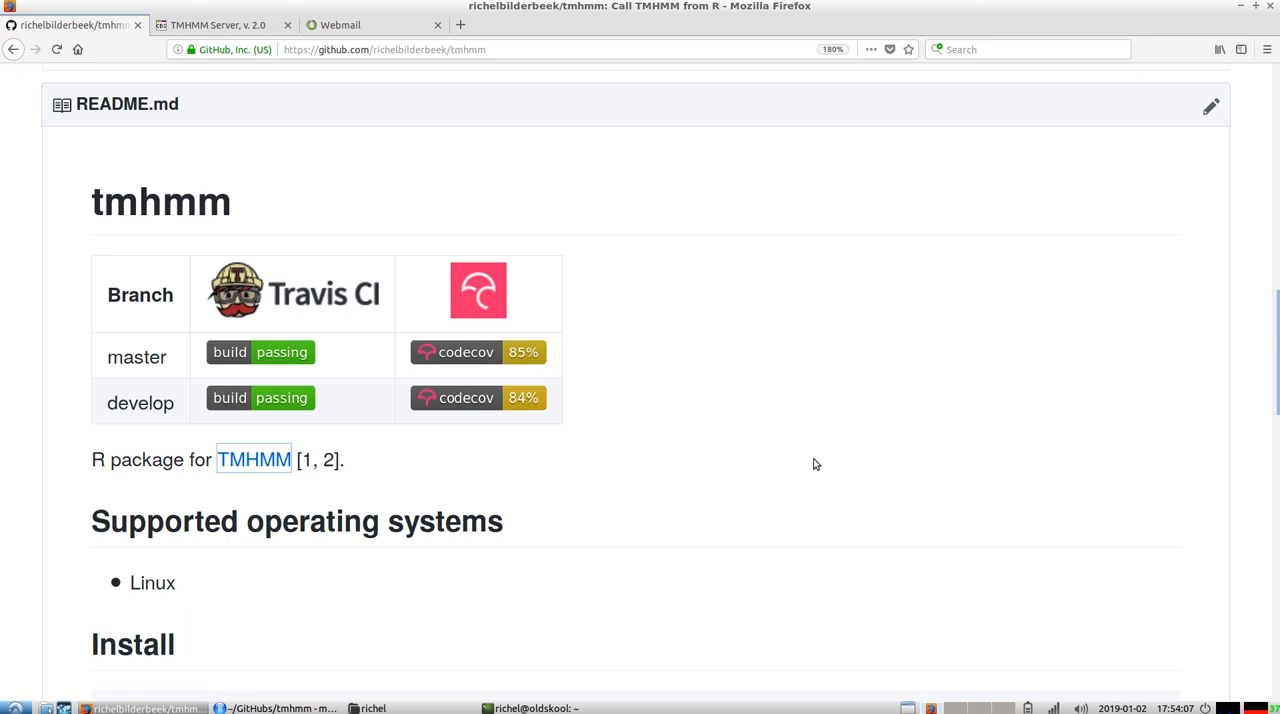
mouse_move(820, 347)
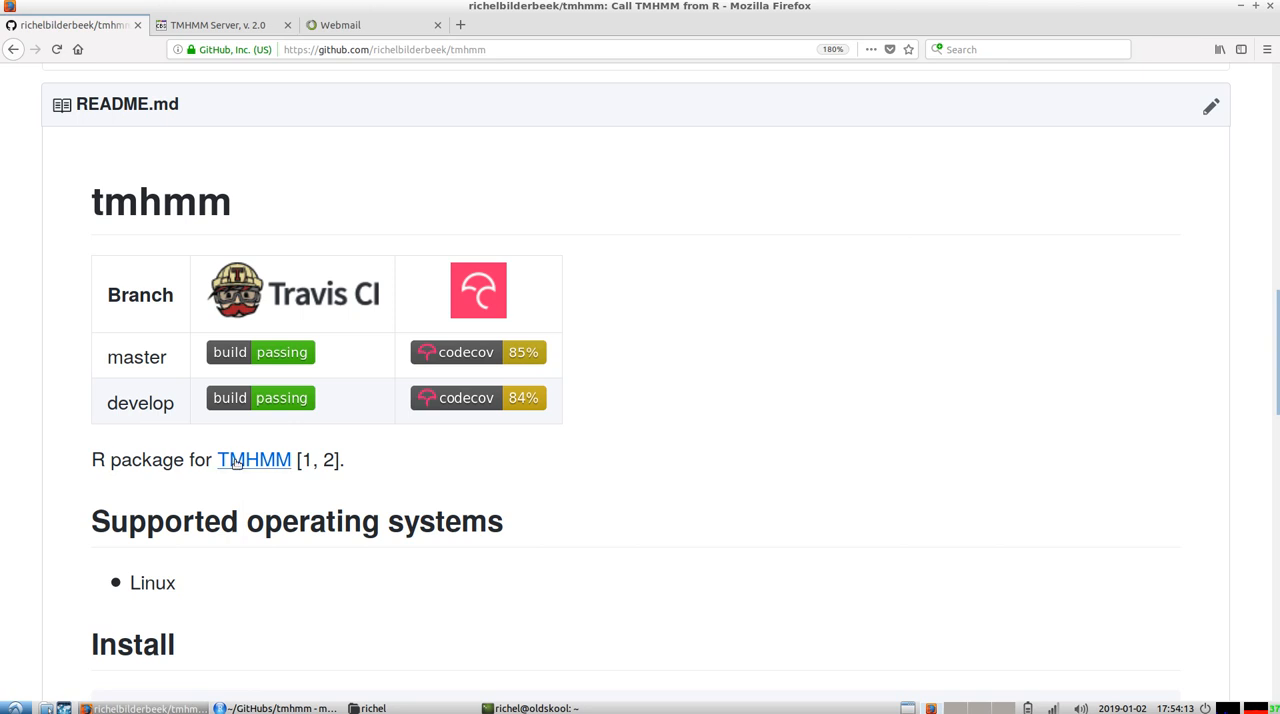
mouse_move(266, 459)
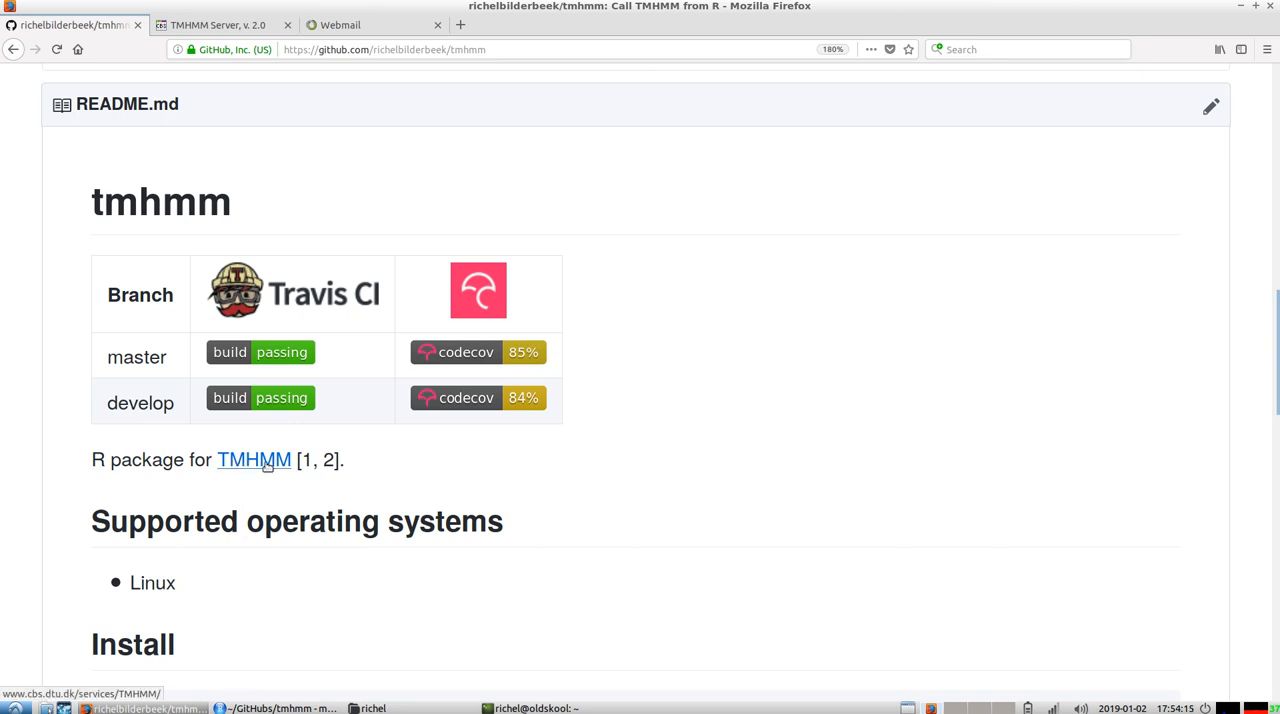
Step: Open the TMHMM 2.0 server page from the README, scroll its form and portable version section
left_click(218, 24)
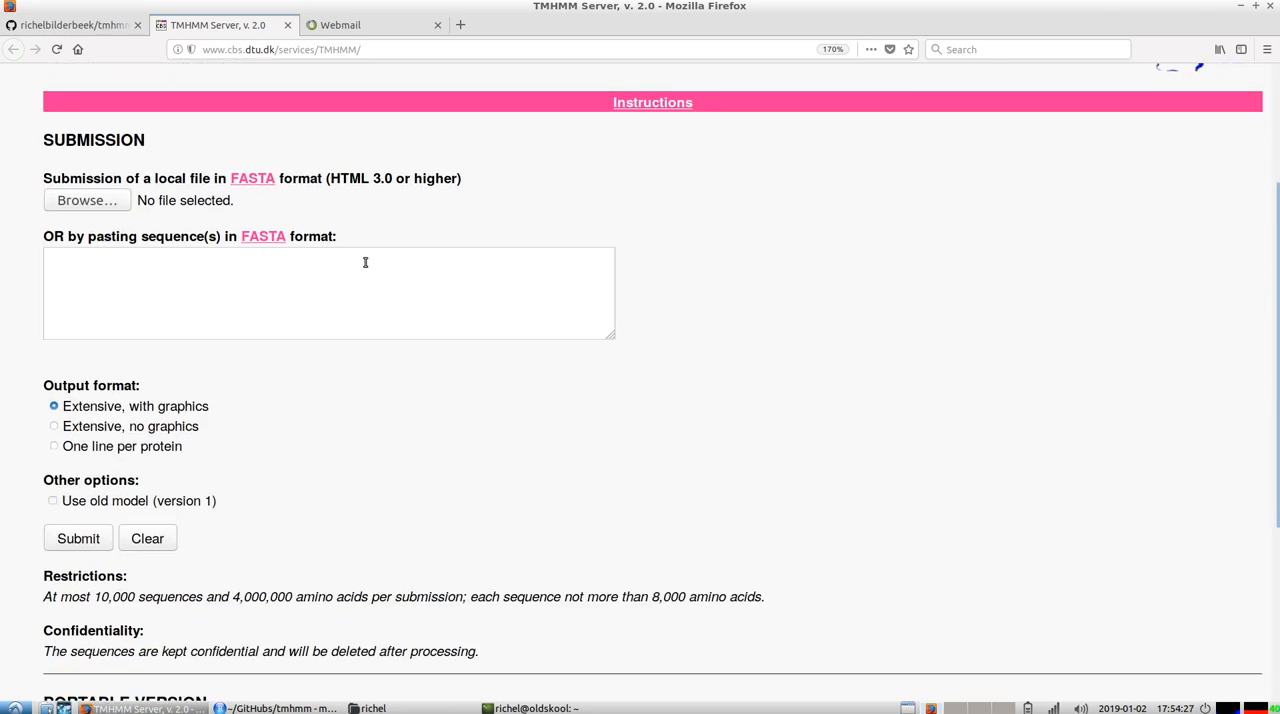
scroll("down", 3)
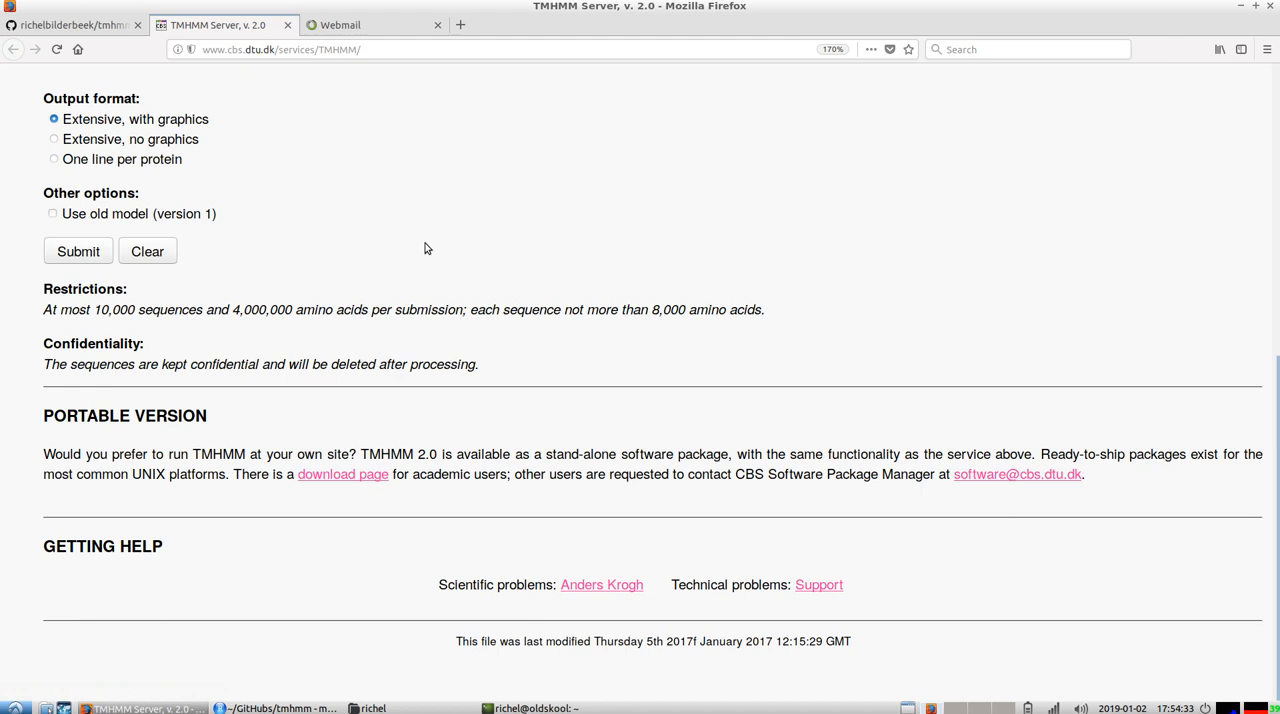
scroll("up", 3)
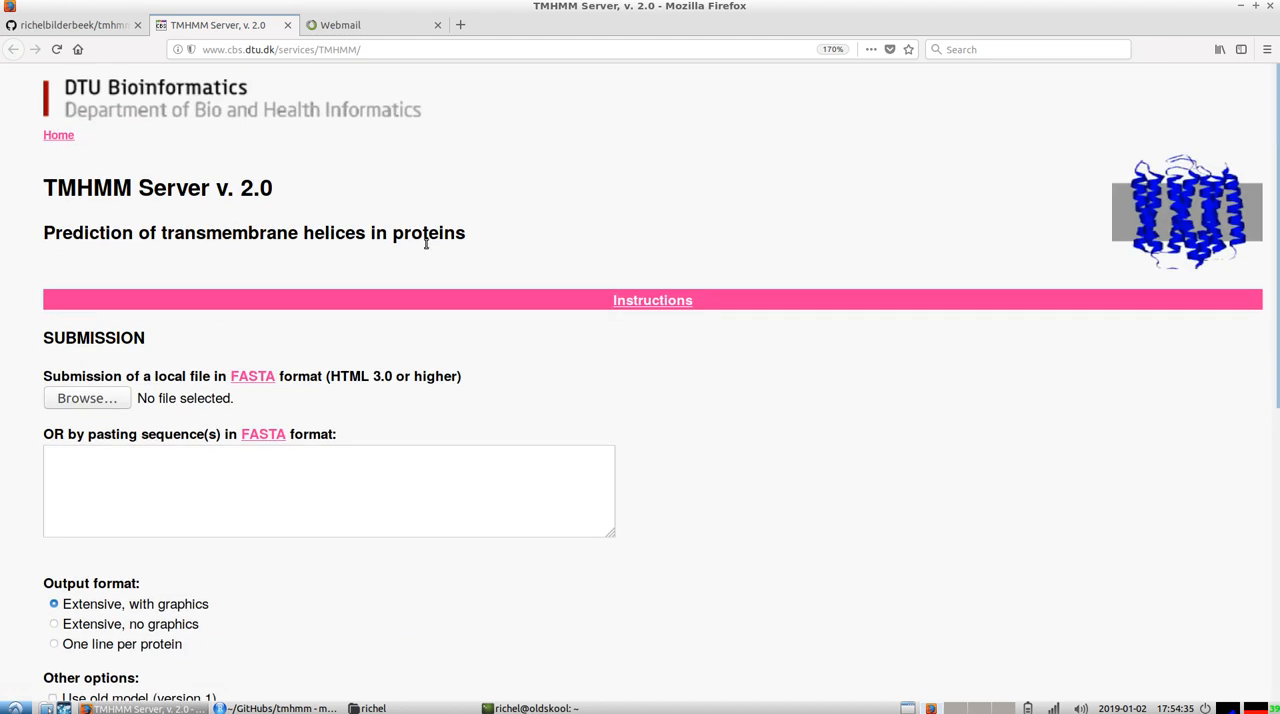
left_click(70, 24)
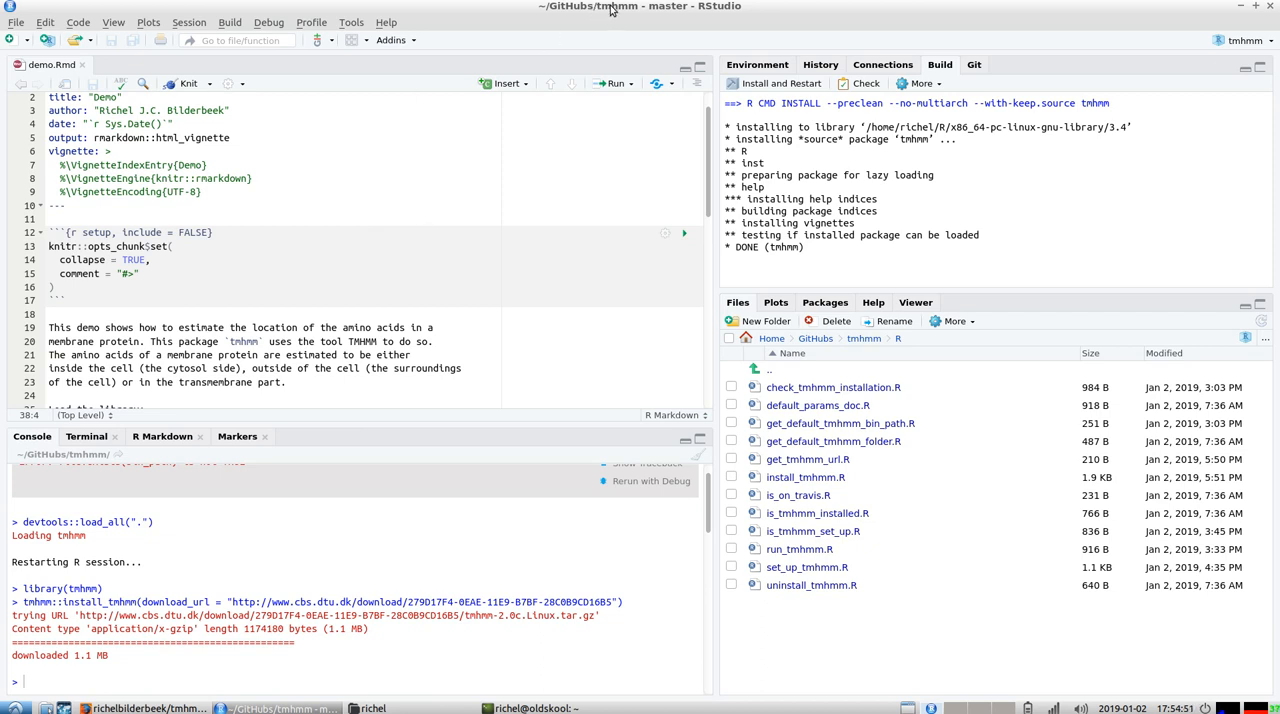
mouse_move(496, 165)
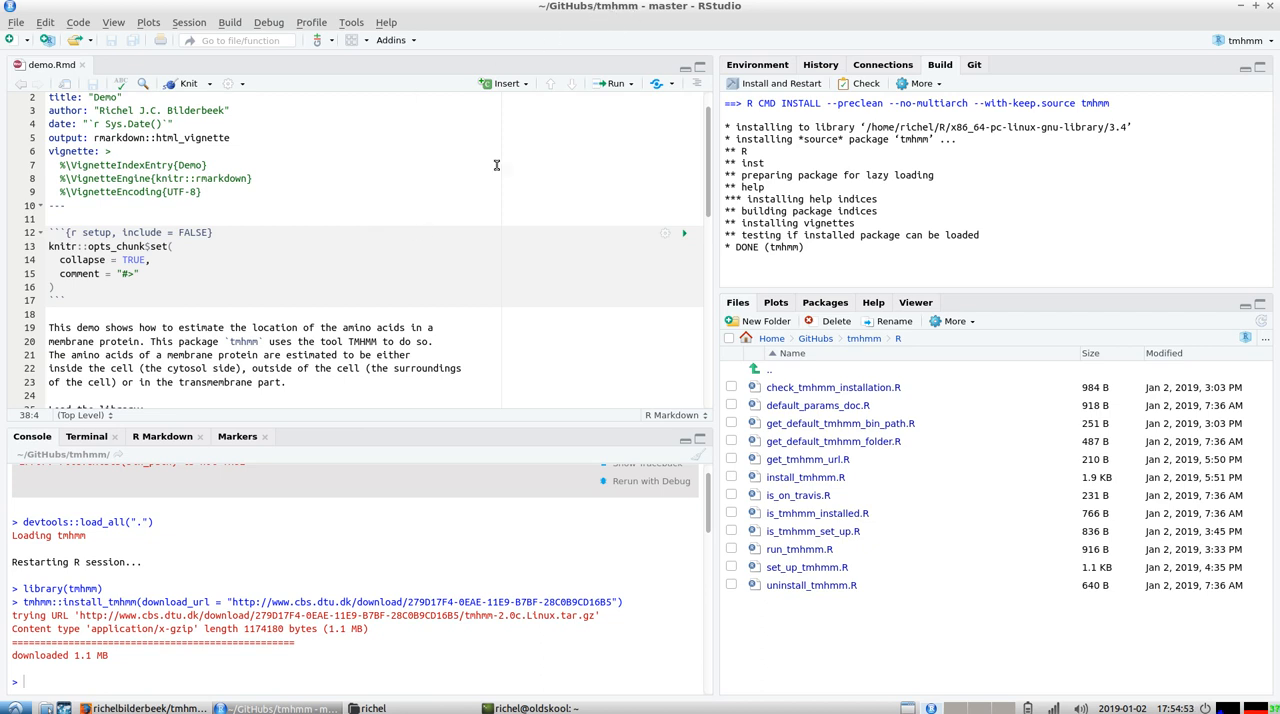
Step: Scroll demo.Rmd past the library and is_tmhmm_installed chunks to the FASTA-file chunk
scroll("down", 3)
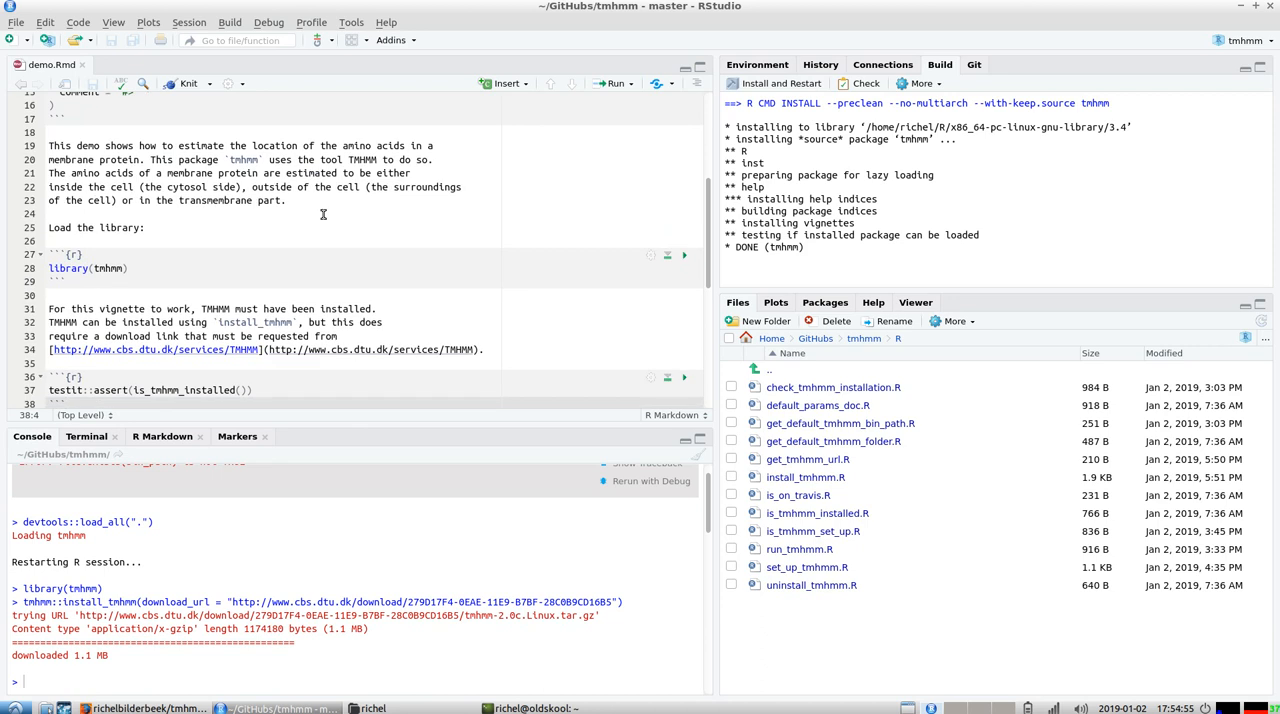
scroll("down", 3)
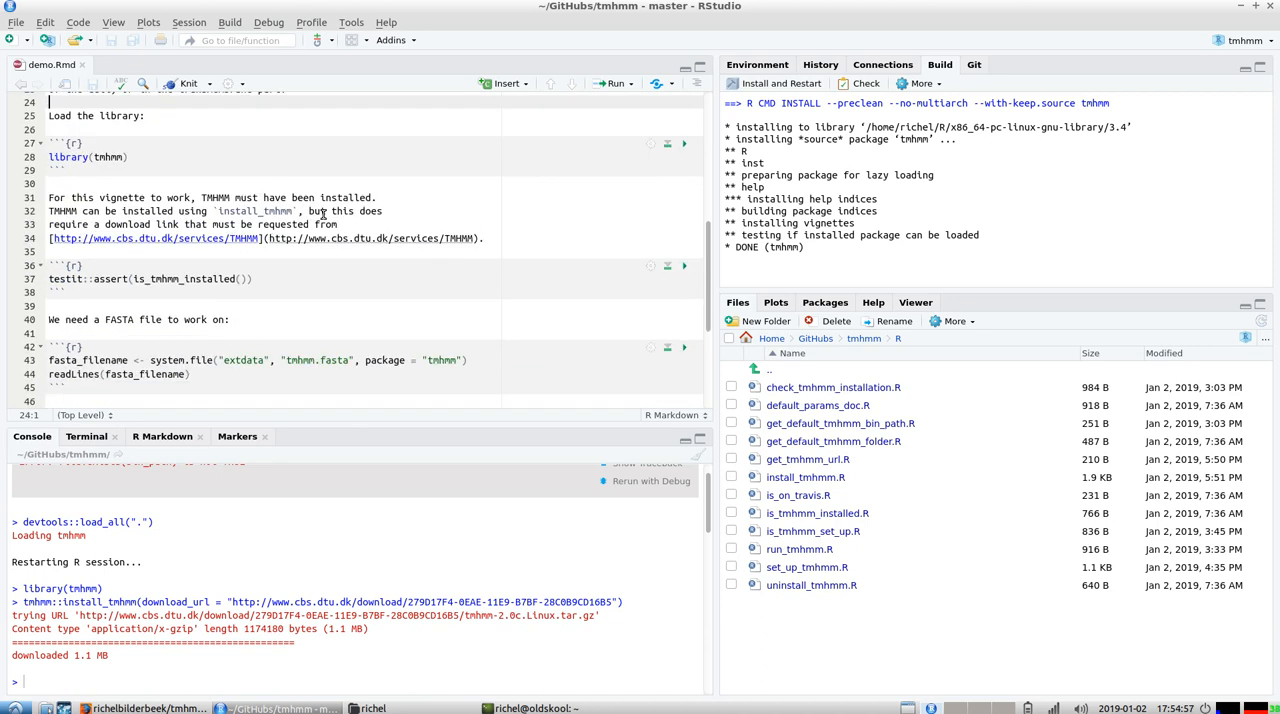
Step: Knit demo.Rmd, inspect the line 37 is_tmhmm_installed failure, then reach TMHMM's academic download page
left_click(189, 83)
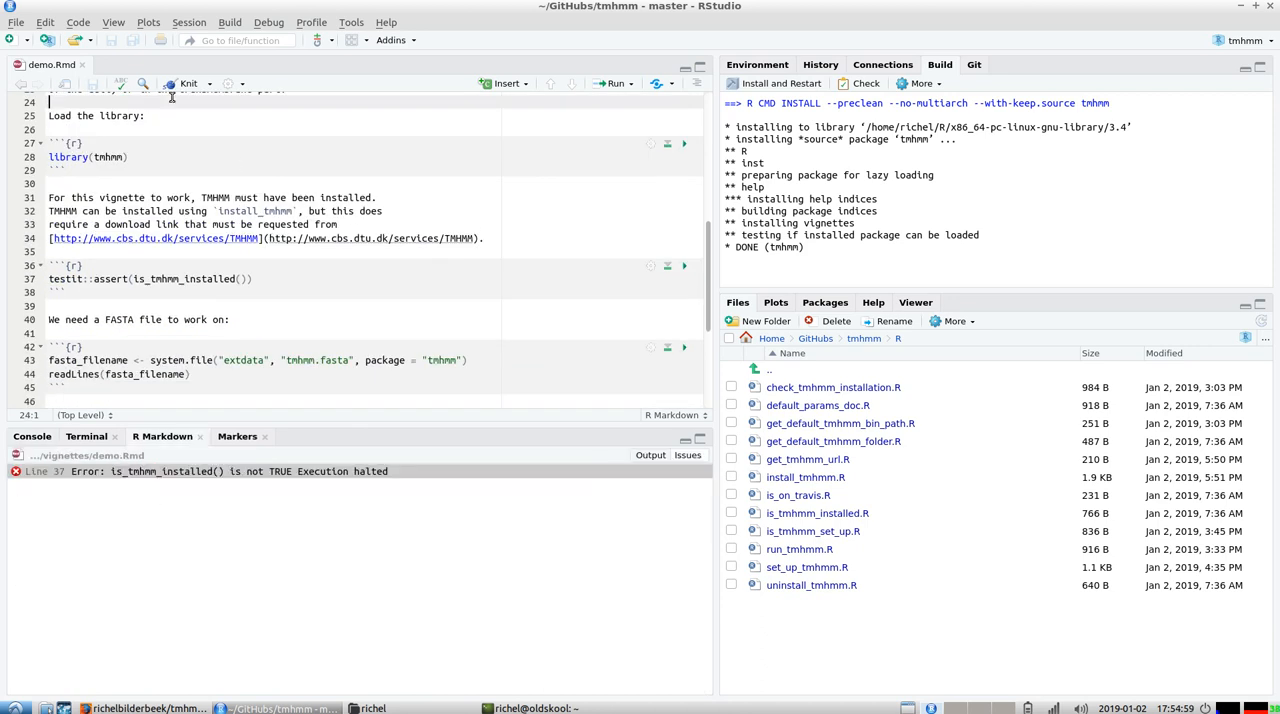
left_click(200, 471)
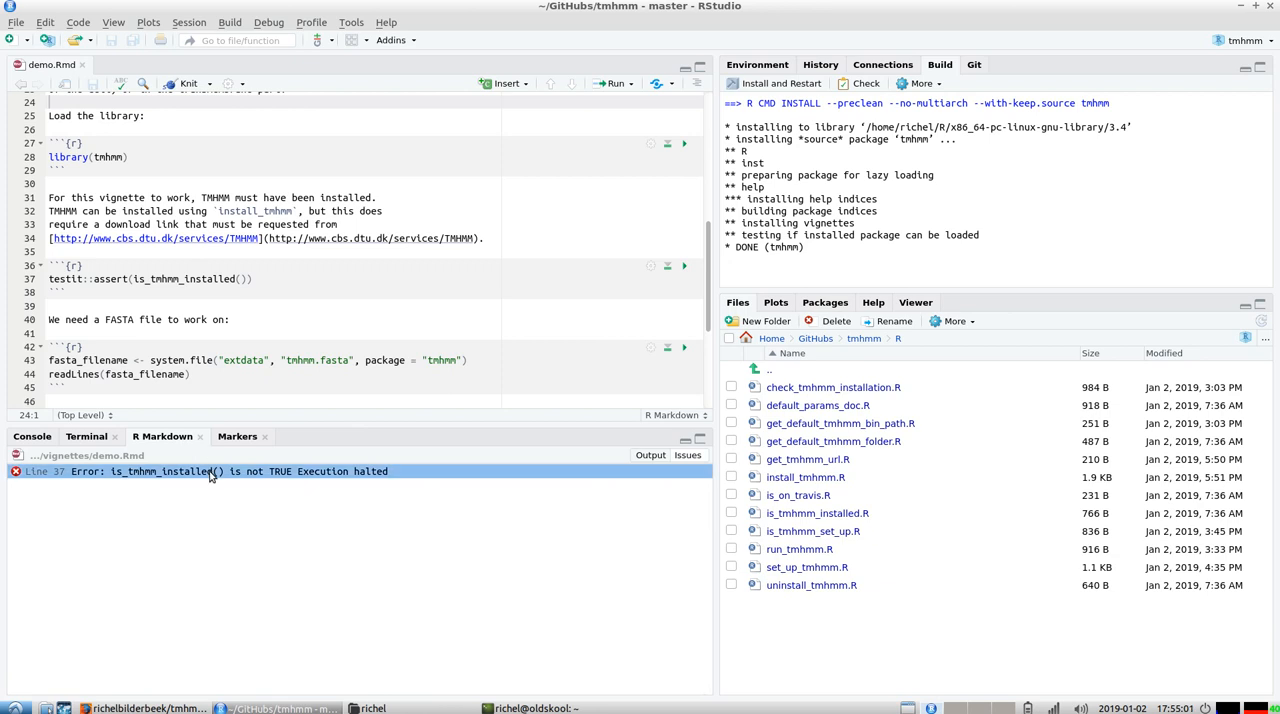
scroll("down", 3)
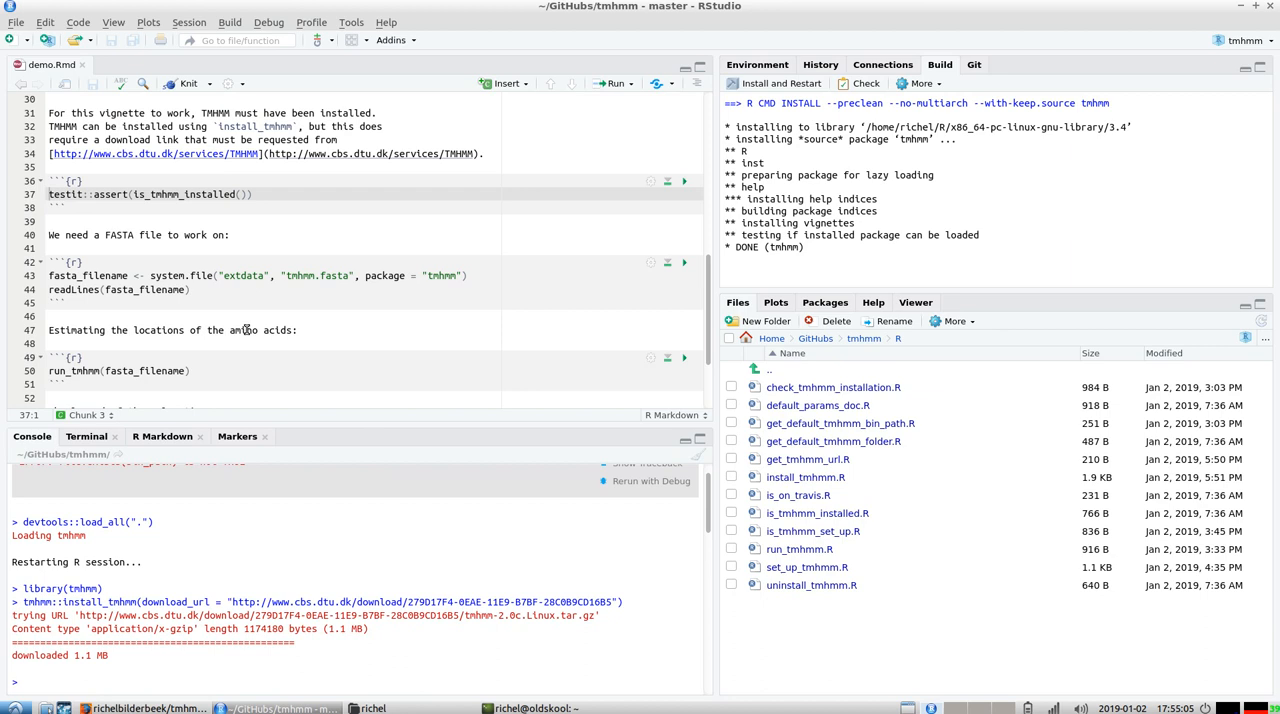
type("tmhmm::")
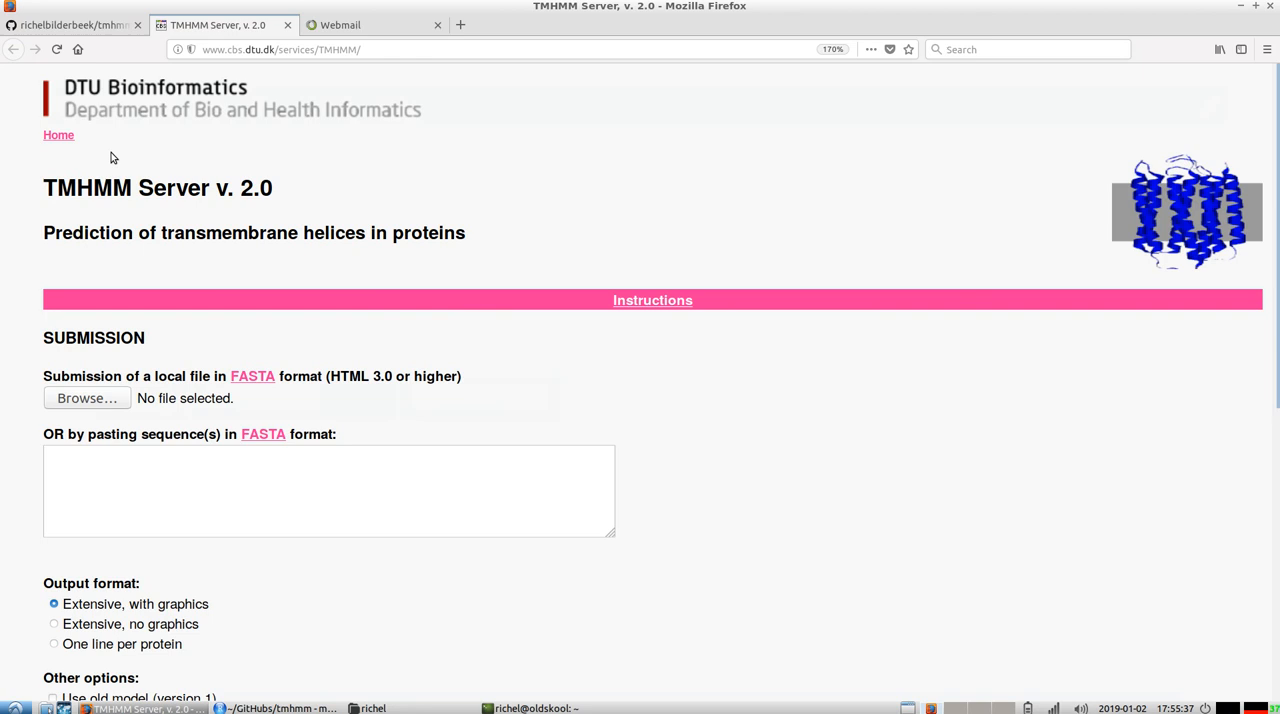
scroll("down", 3)
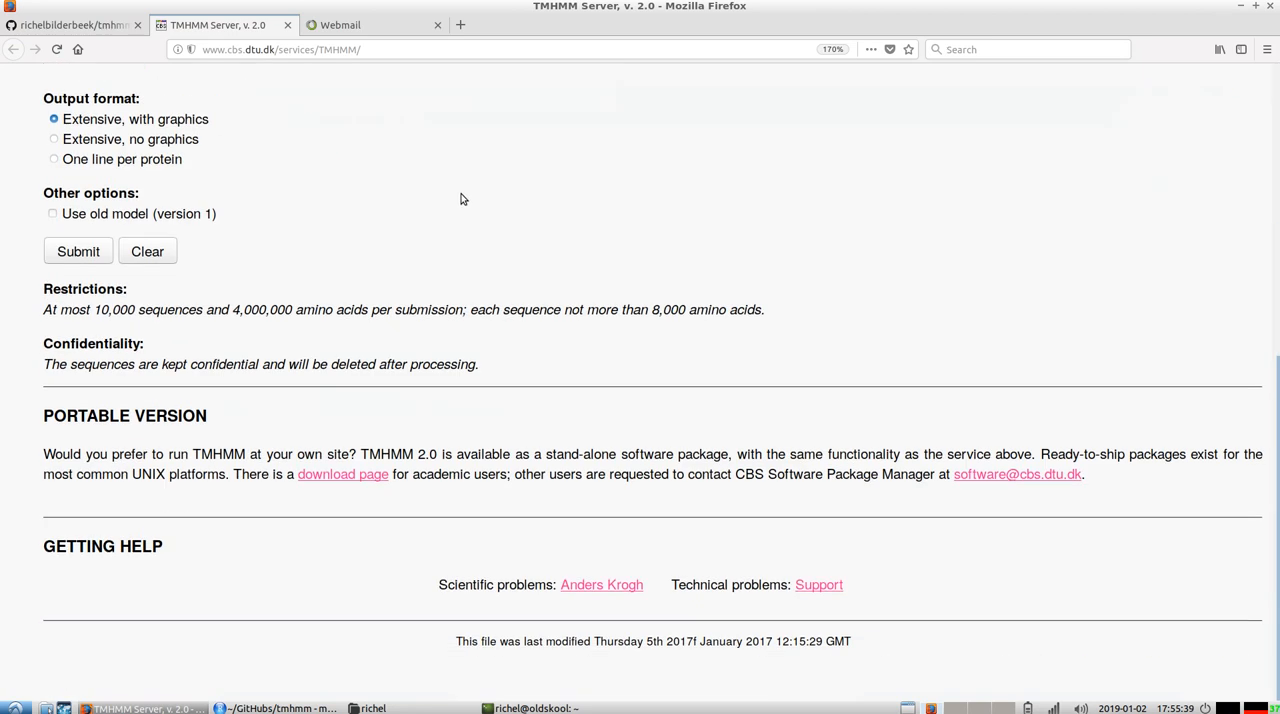
left_click(342, 474)
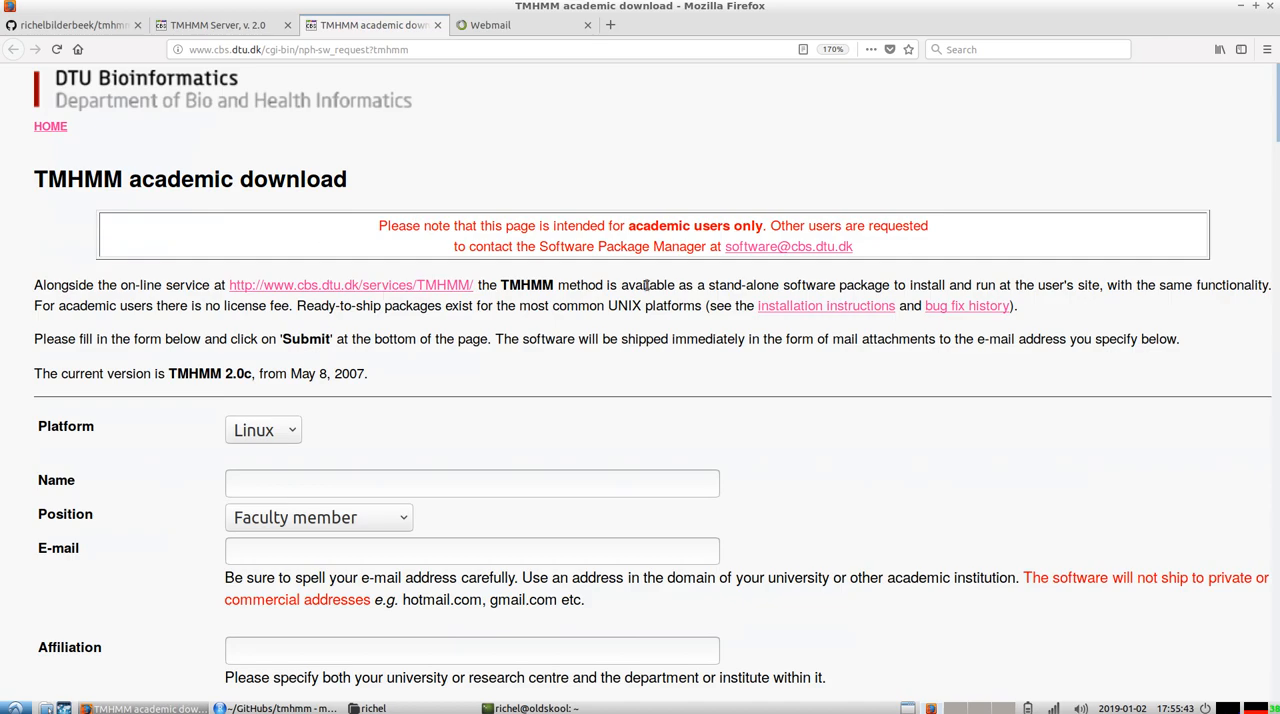
Step: Scroll the download form to its licence agreement, then switch to the Webmail tab
scroll("down", 3)
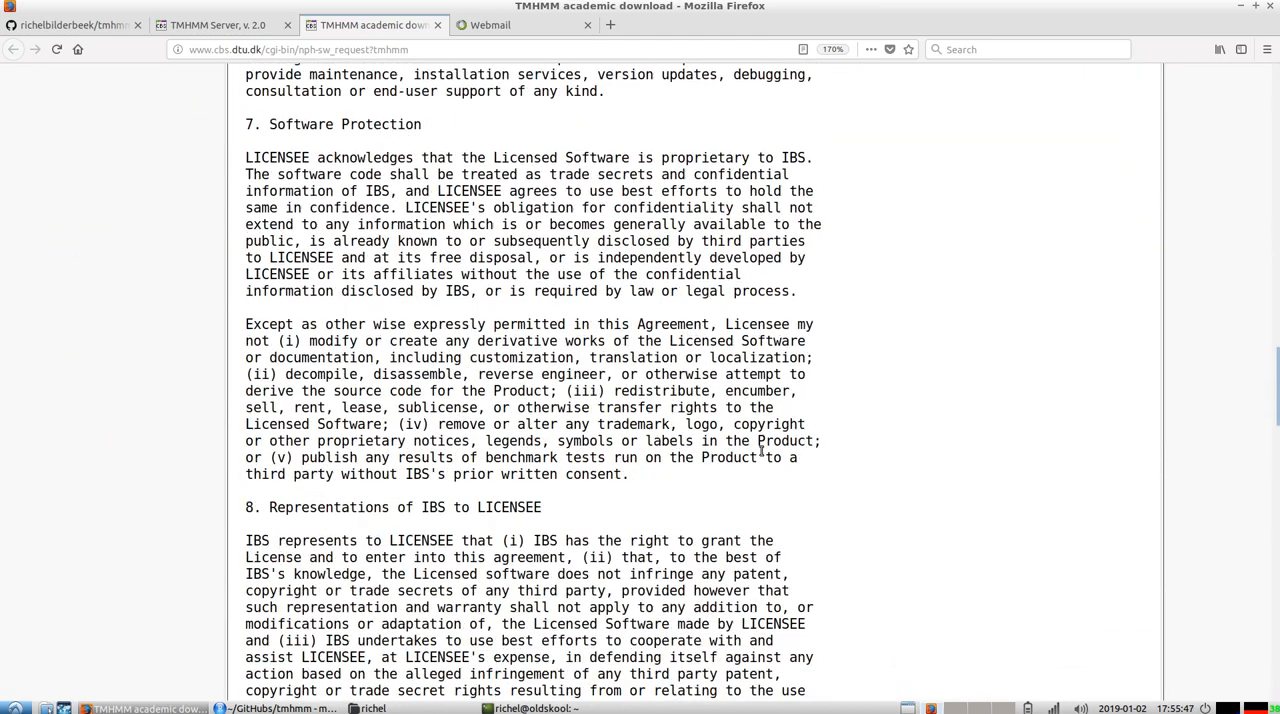
scroll("down", 3)
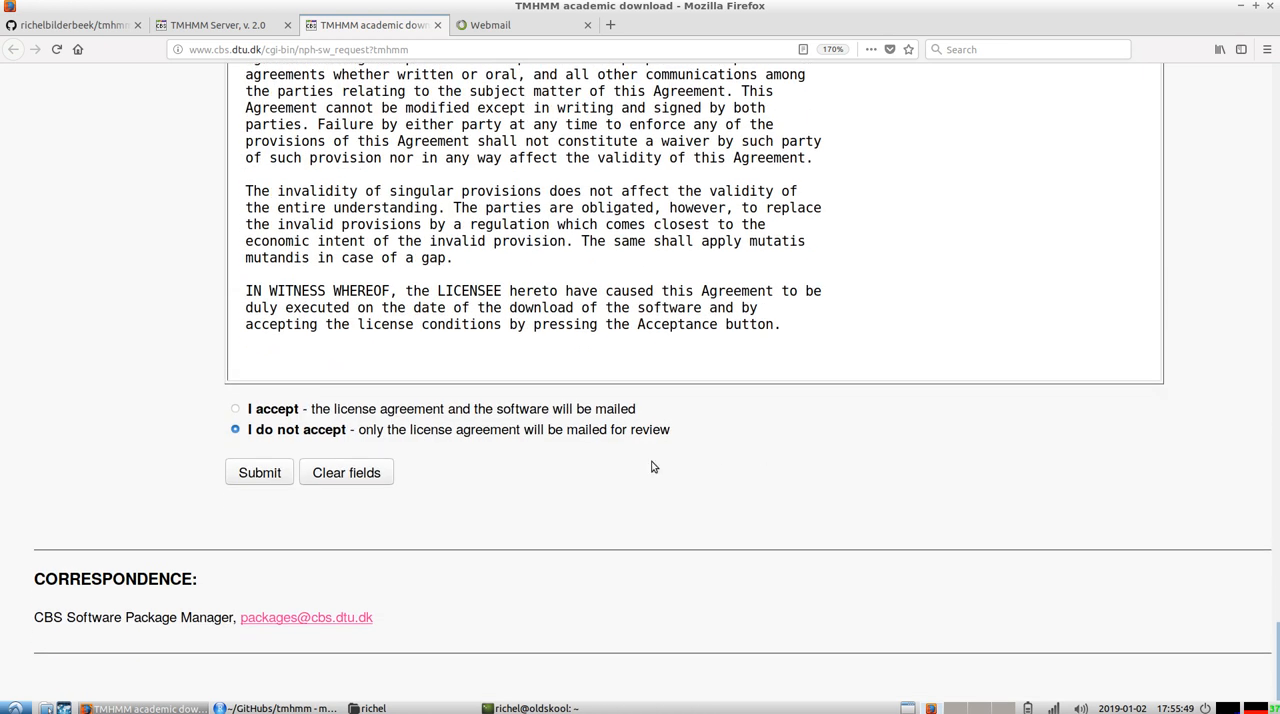
mouse_move(351, 281)
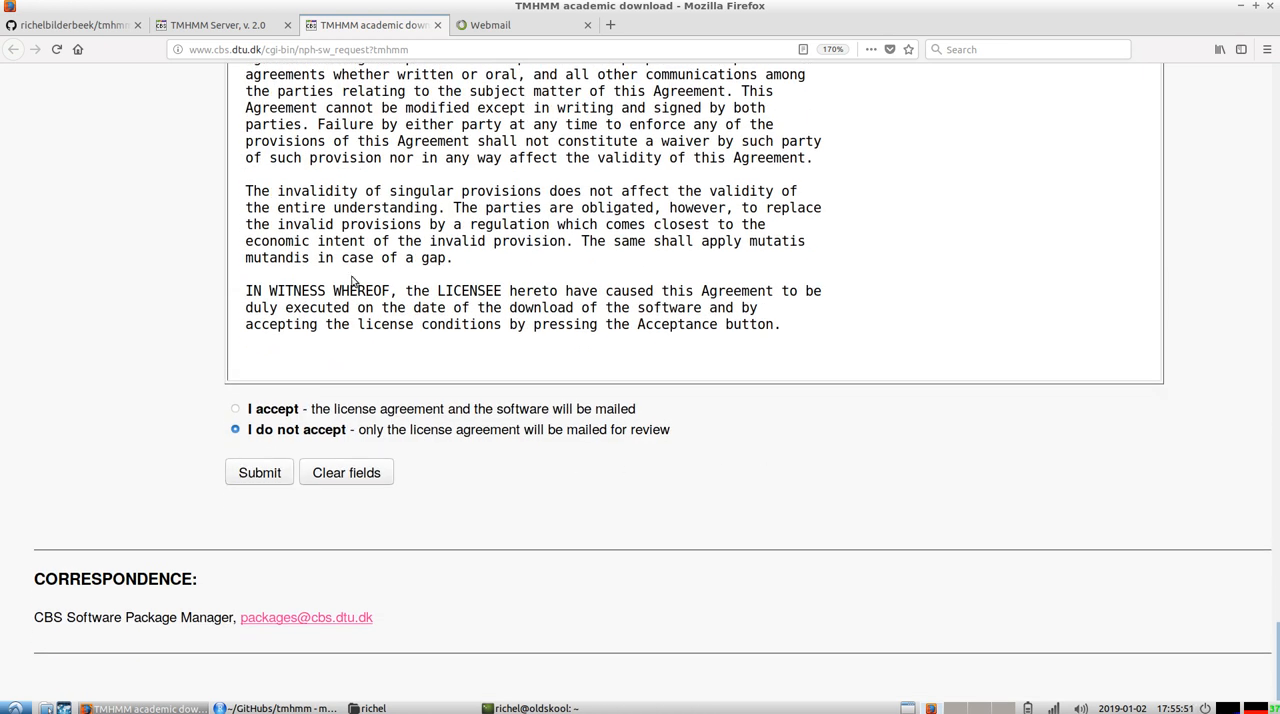
left_click(522, 24)
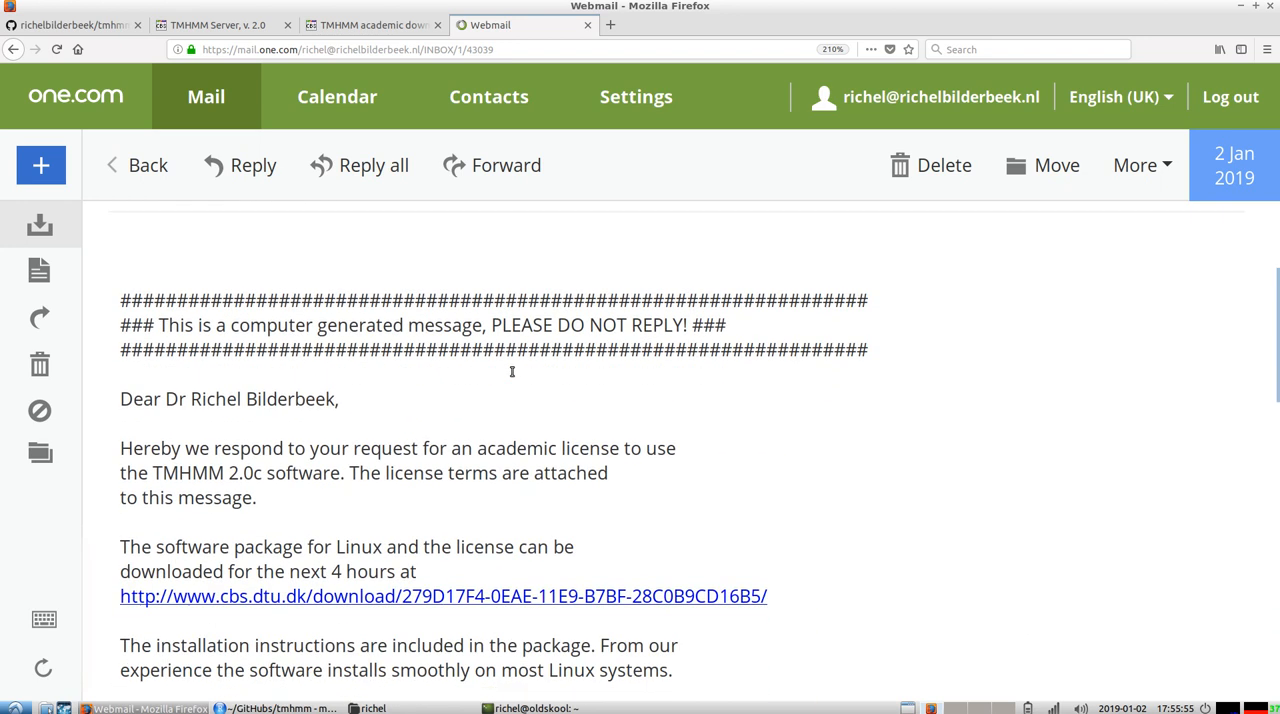
Step: Scroll the DTU reply e-mail down to the temporary TMHMM 2.0c Linux download link
scroll("down", 3)
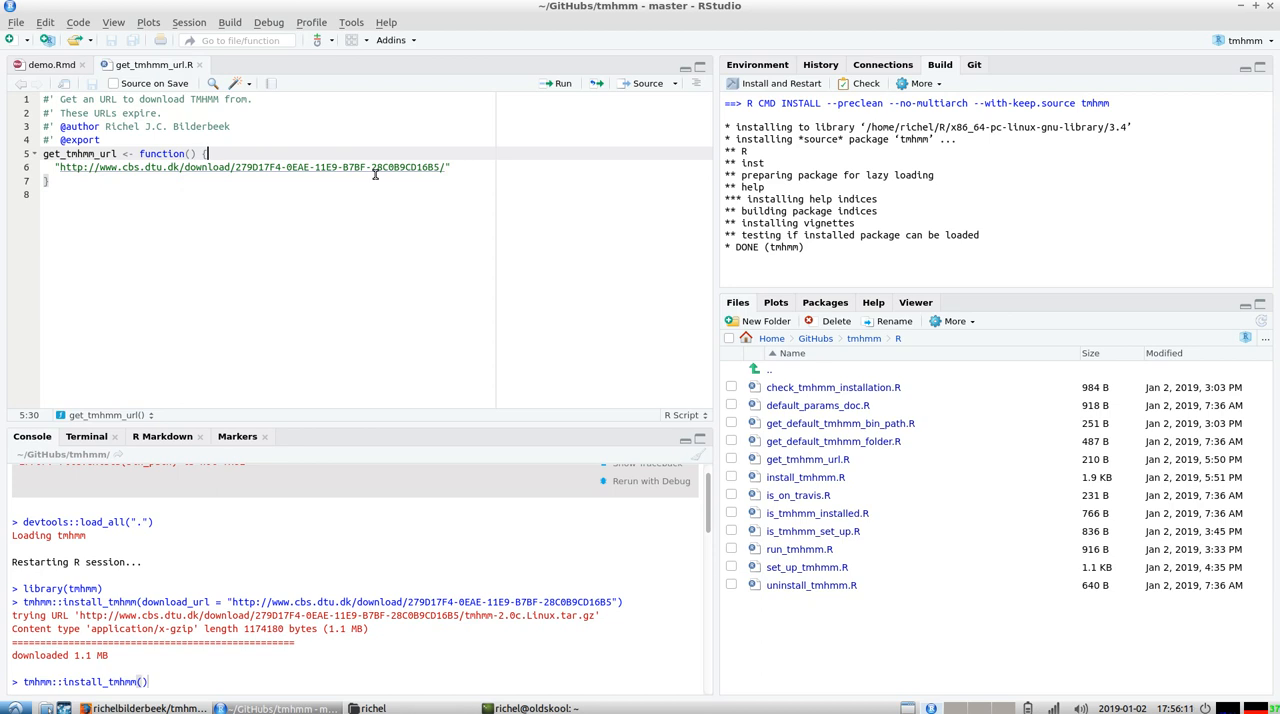
Step: Knit demo.Rmd to HTML and open the rendered Demo in Firefox
left_click(51, 64)
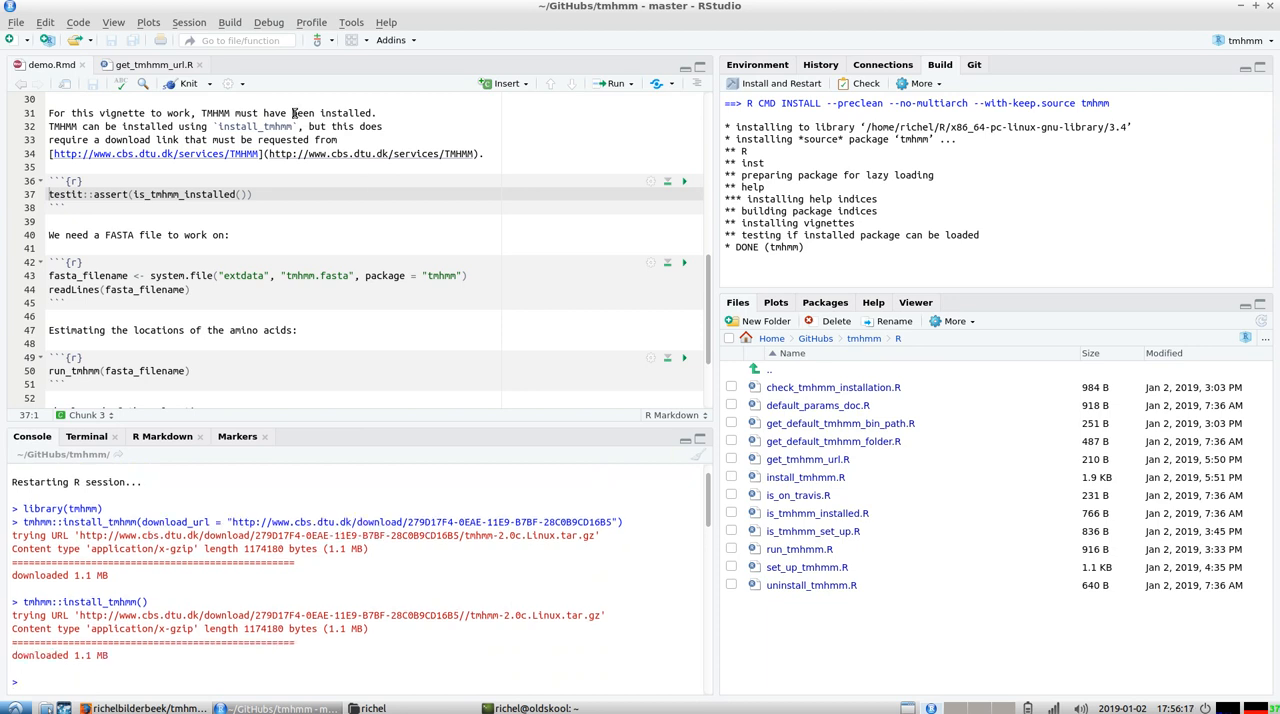
left_click(186, 83)
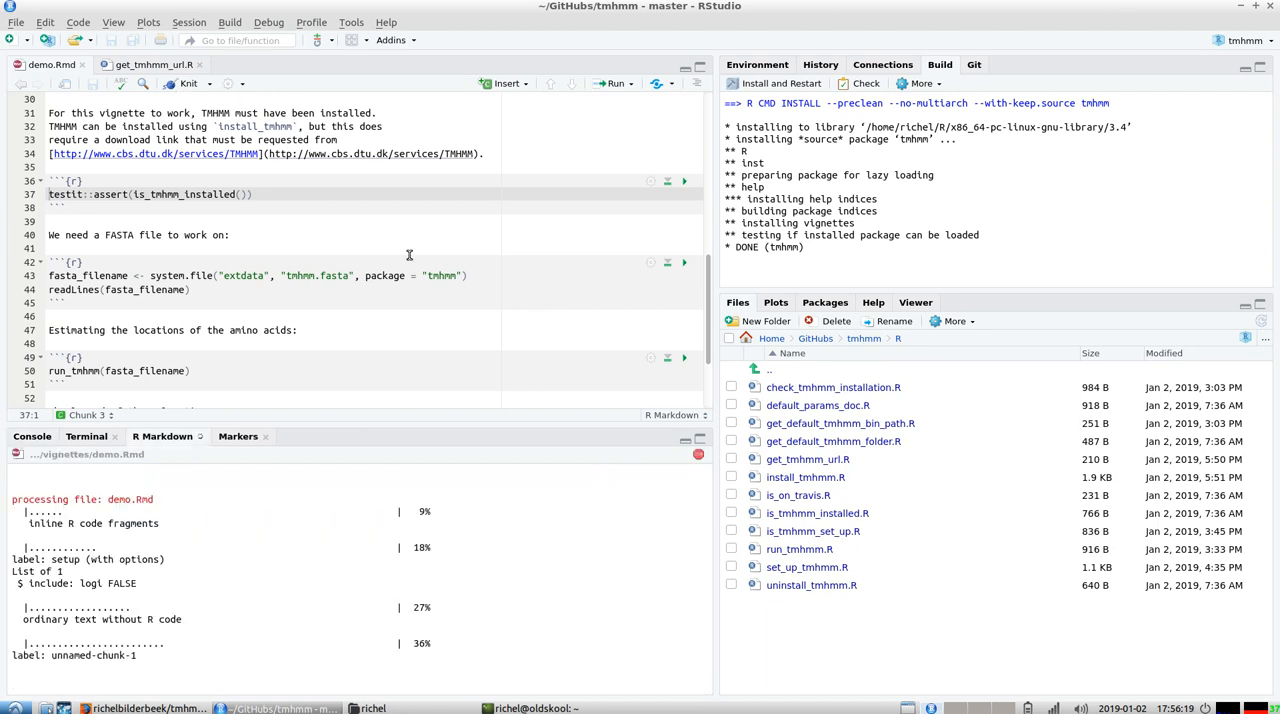
left_click(187, 83)
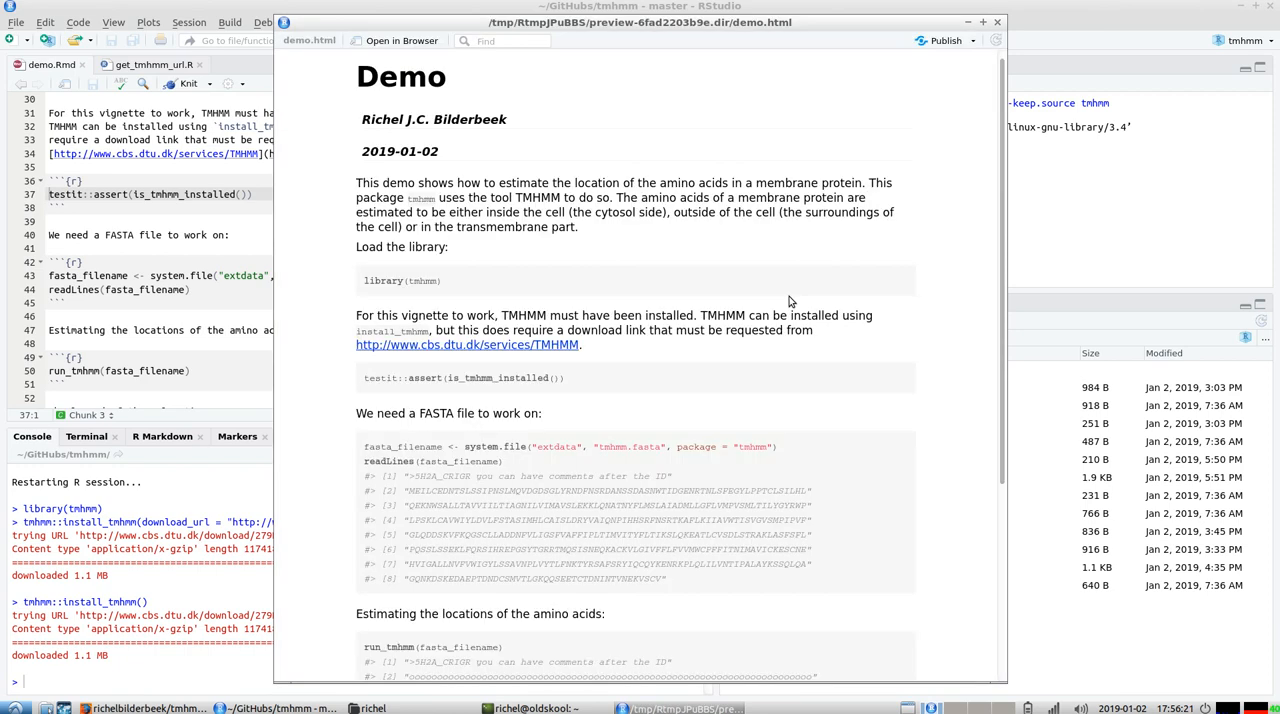
mouse_move(574, 45)
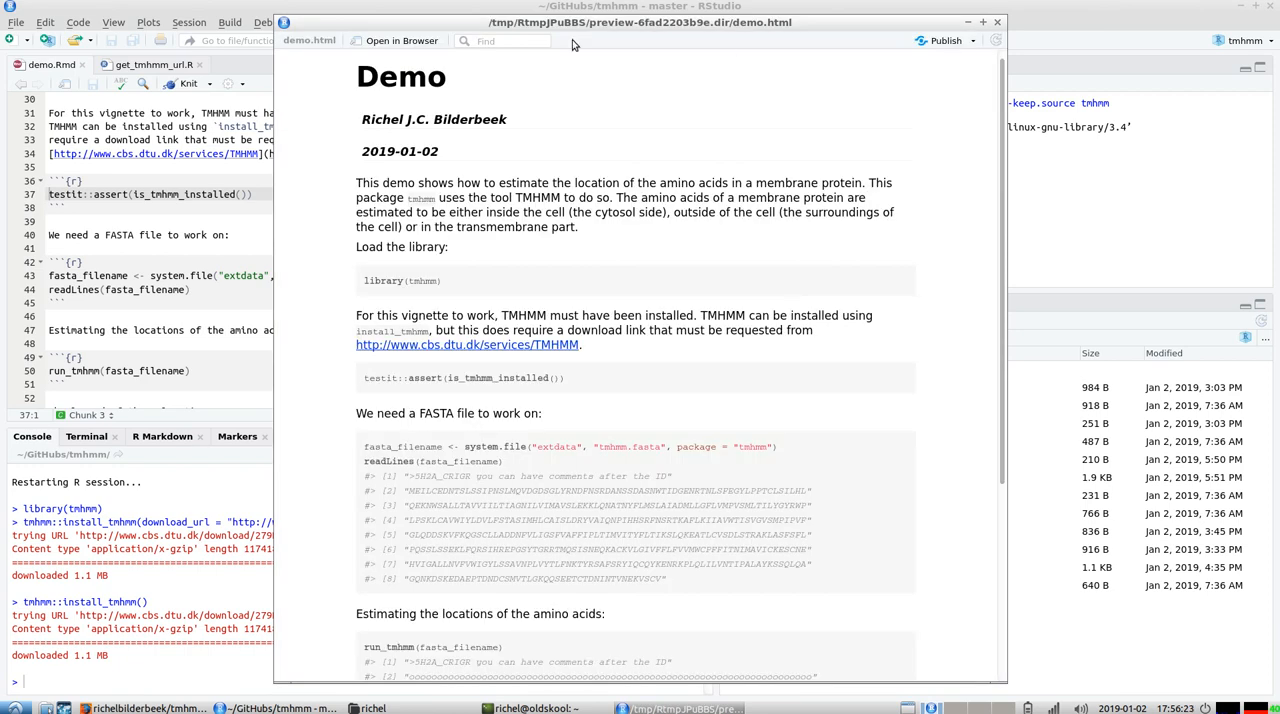
left_click(401, 40)
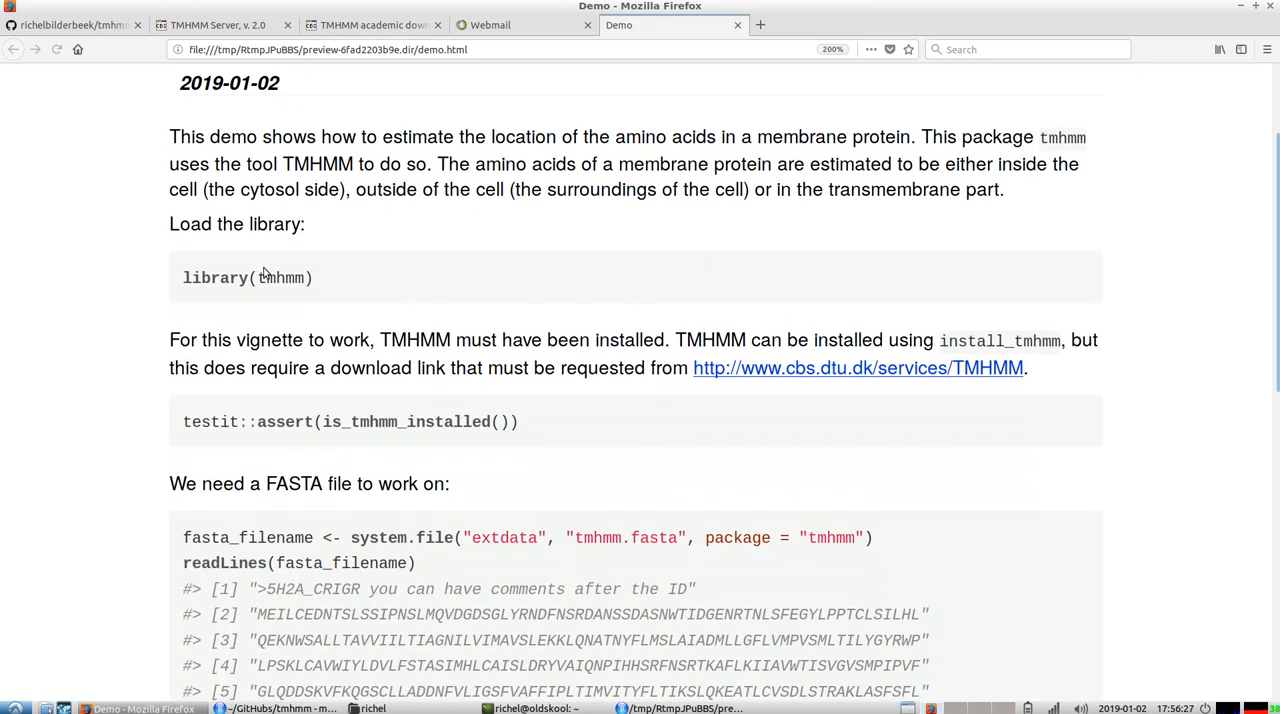
mouse_move(294, 275)
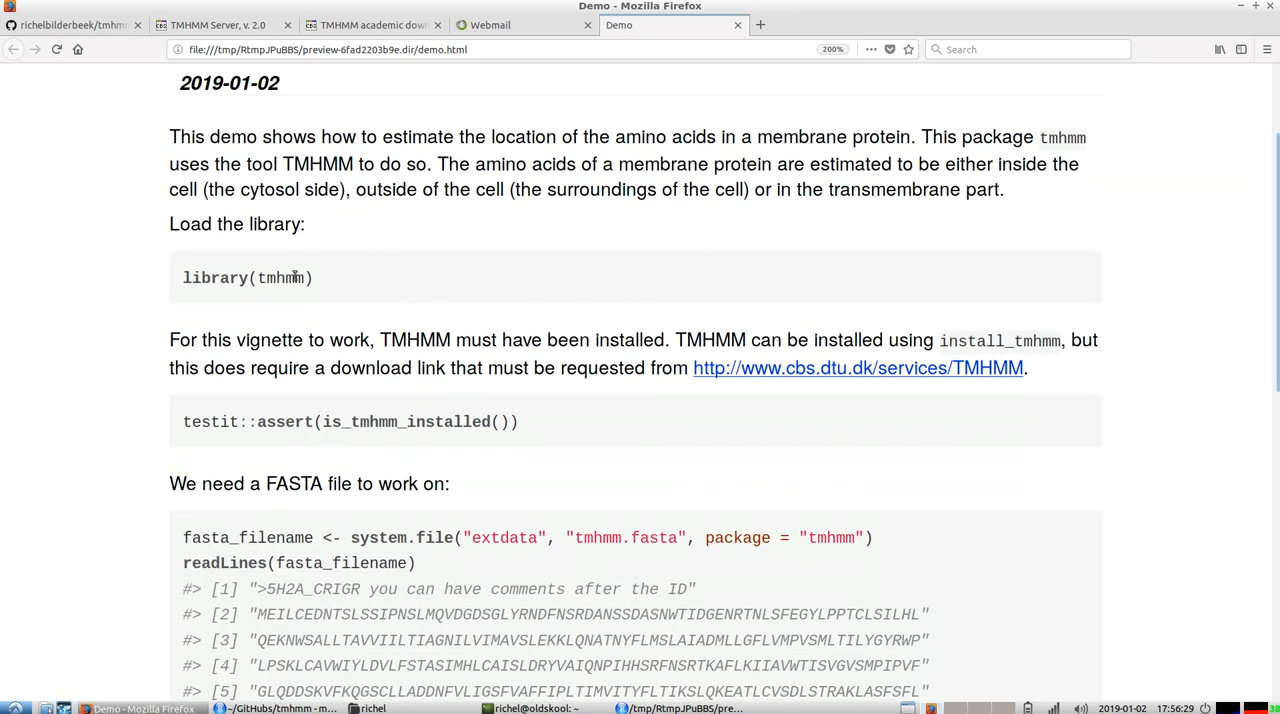
Step: Scroll the rendered Demo page down through run_tmhmm's location predictions to the legend table
scroll("down", 3)
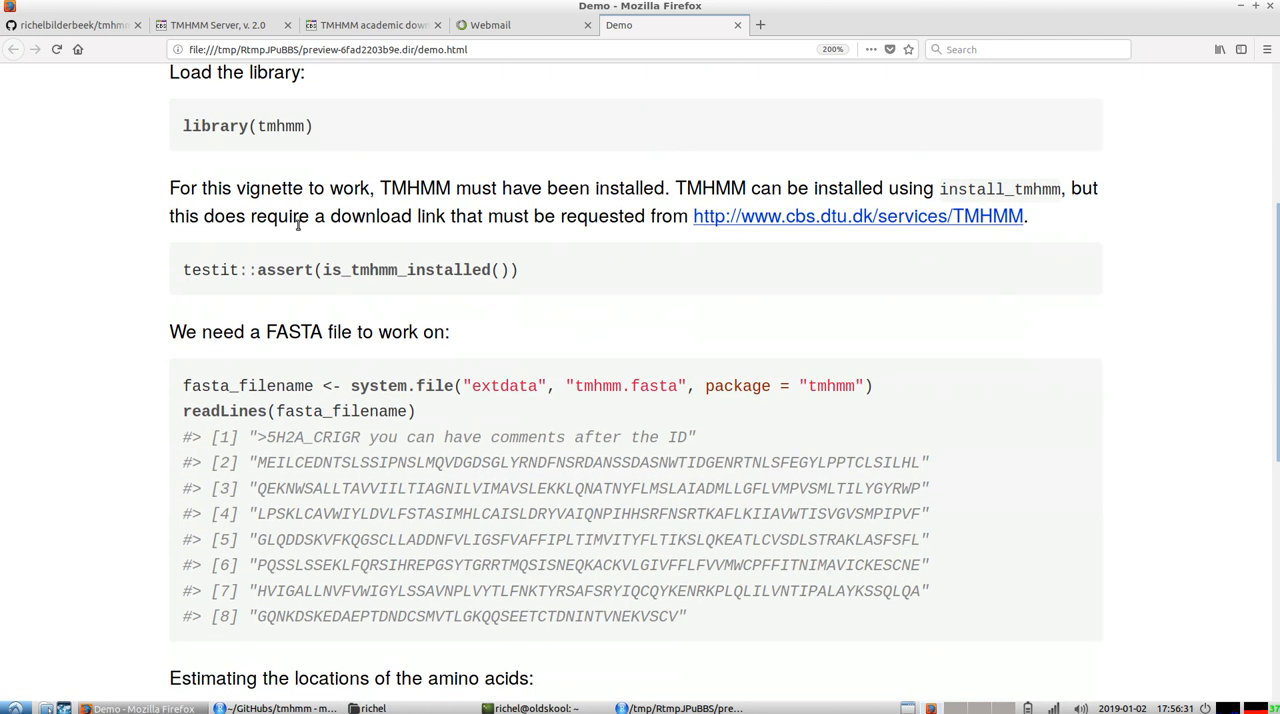
scroll("down", 3)
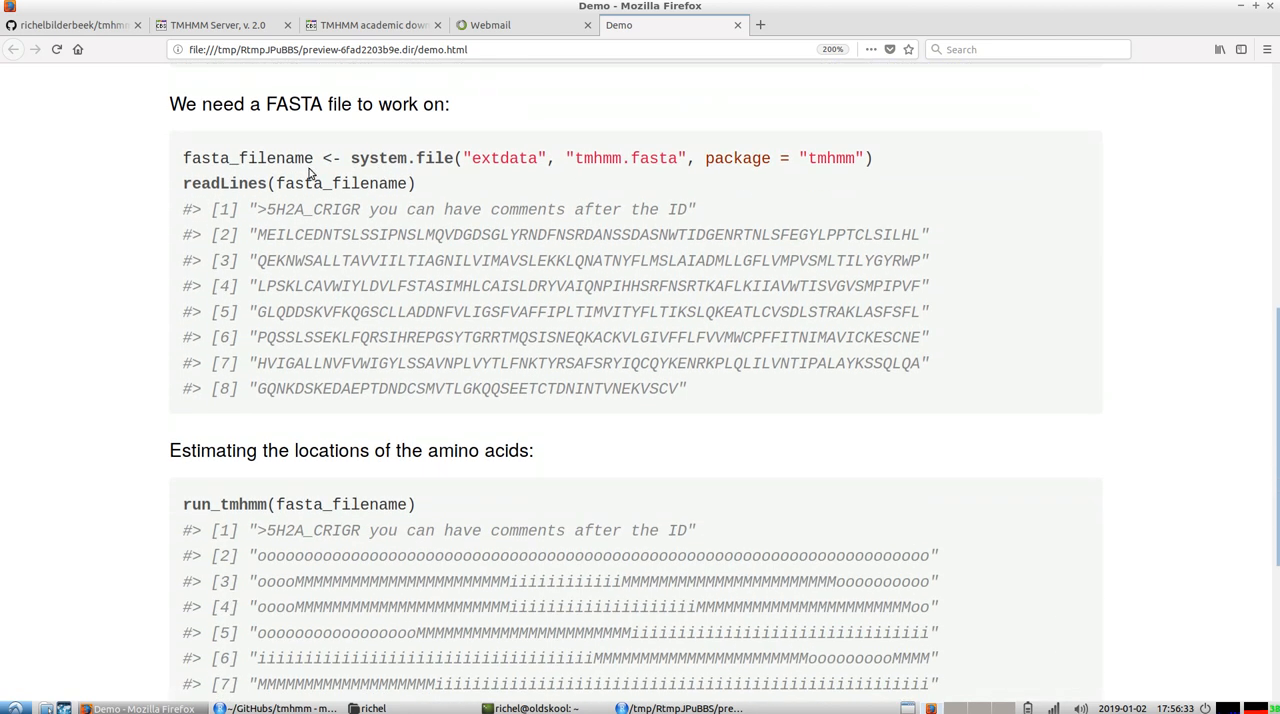
mouse_move(317, 289)
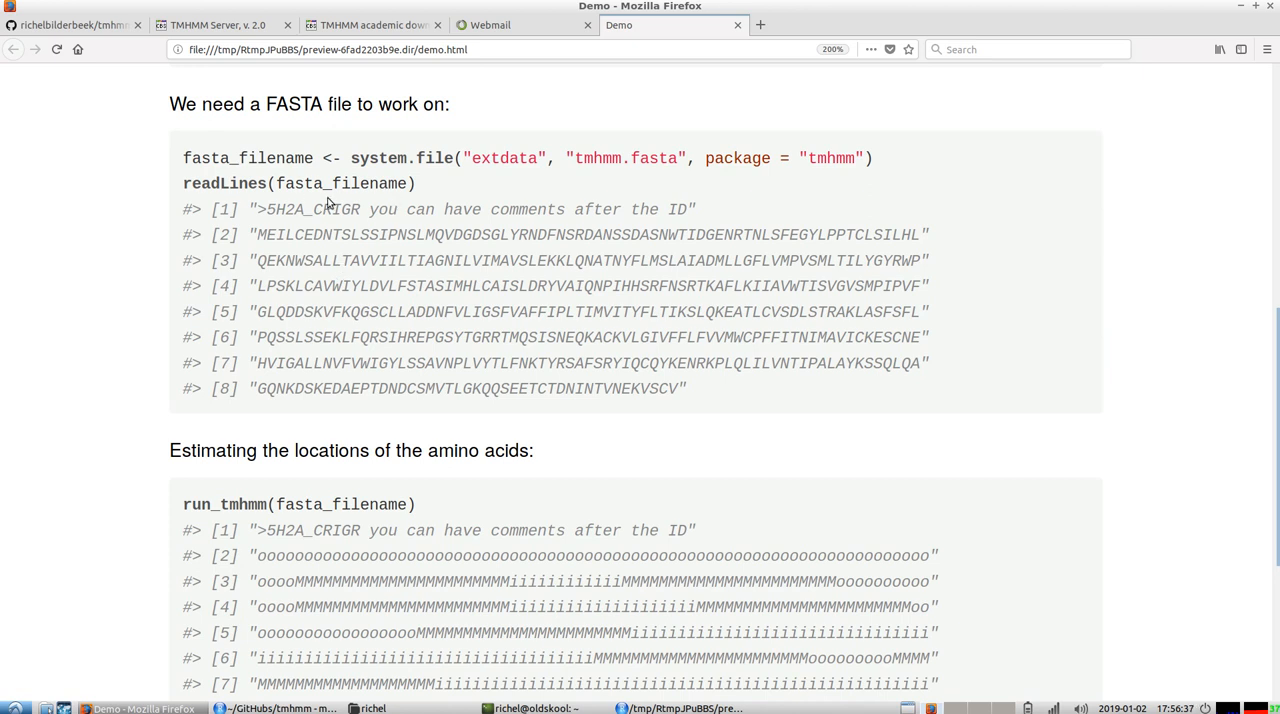
scroll("down", 3)
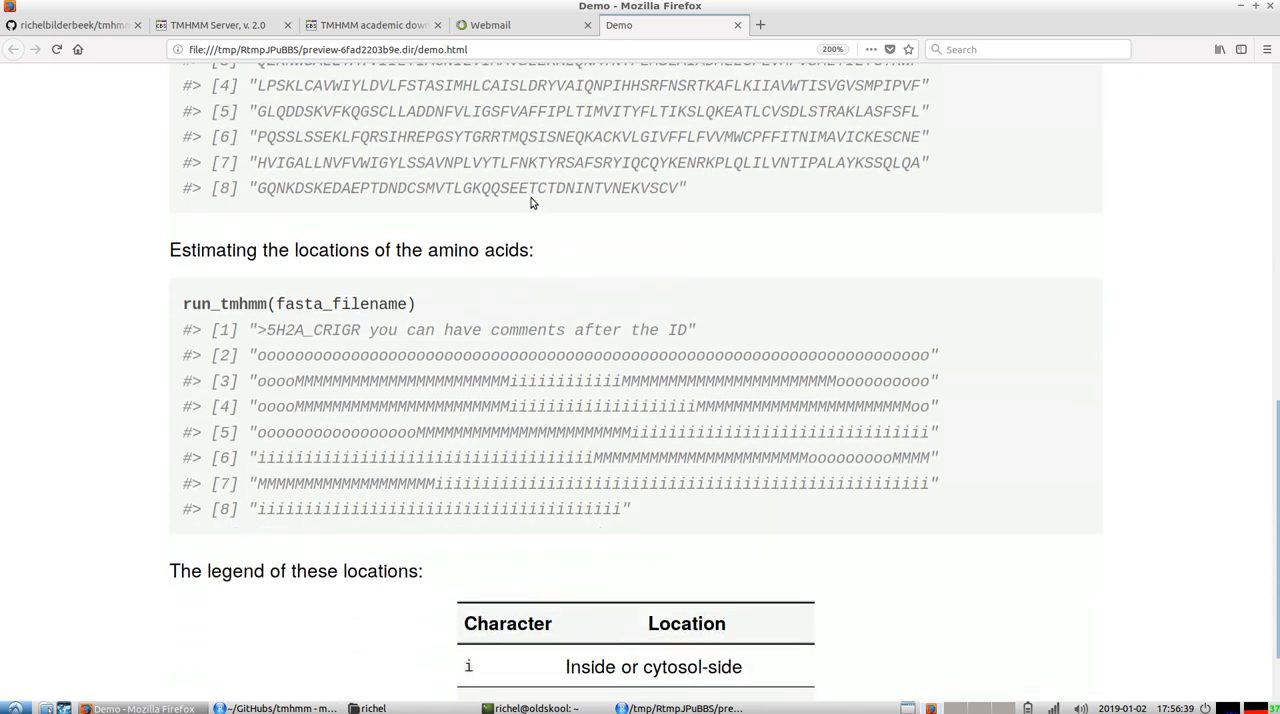
scroll("down", 3)
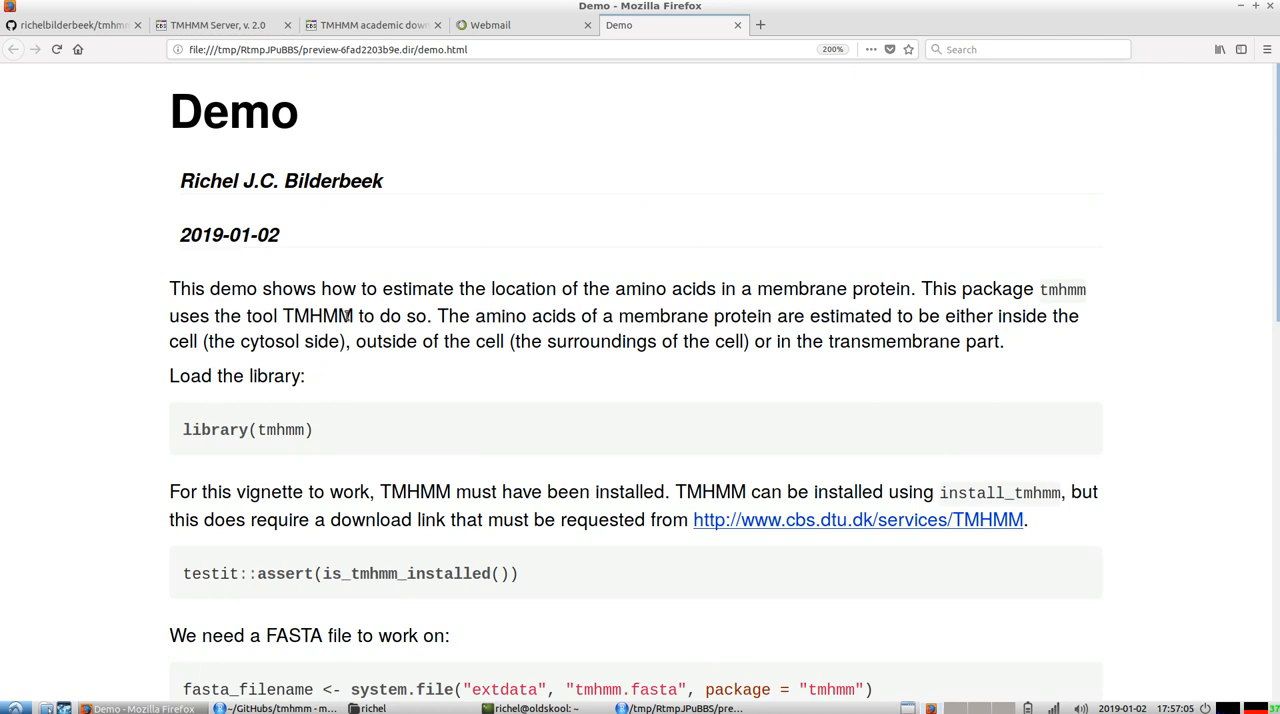
mouse_move(160, 142)
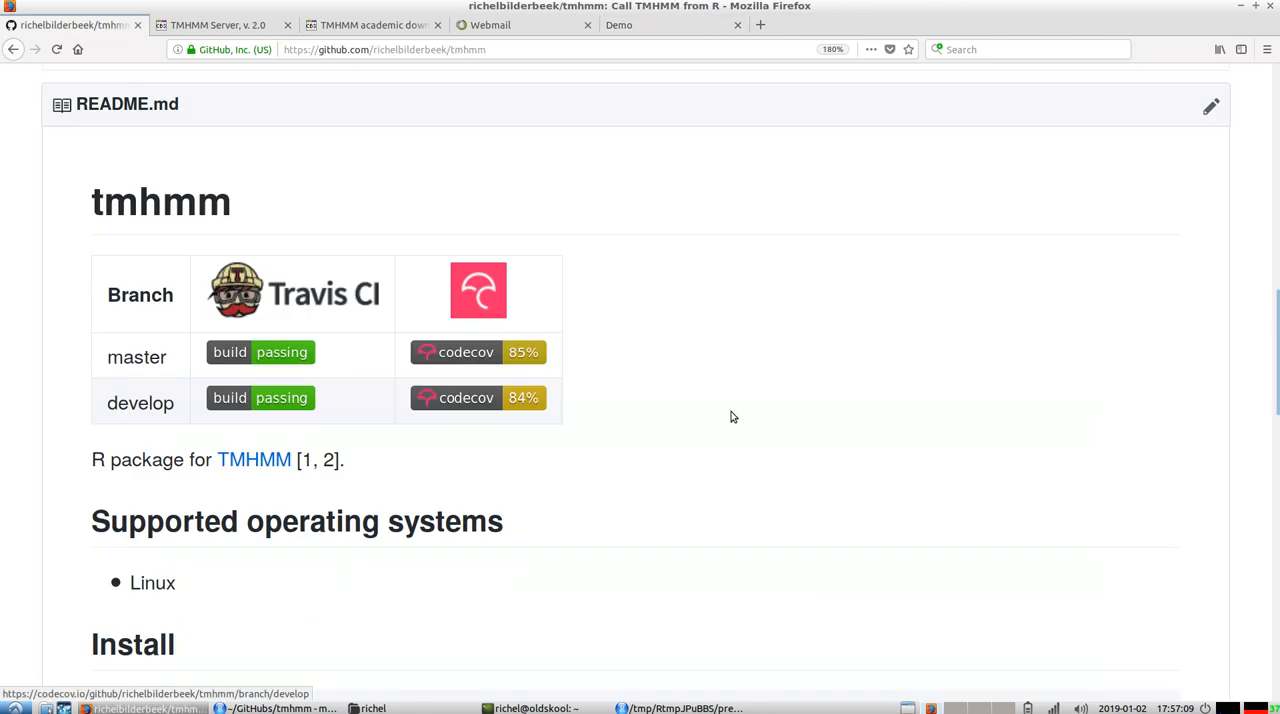
Step: Scroll RStudio's demo preview down to run_tmhmm's location predictions and legend table
scroll("down", 3)
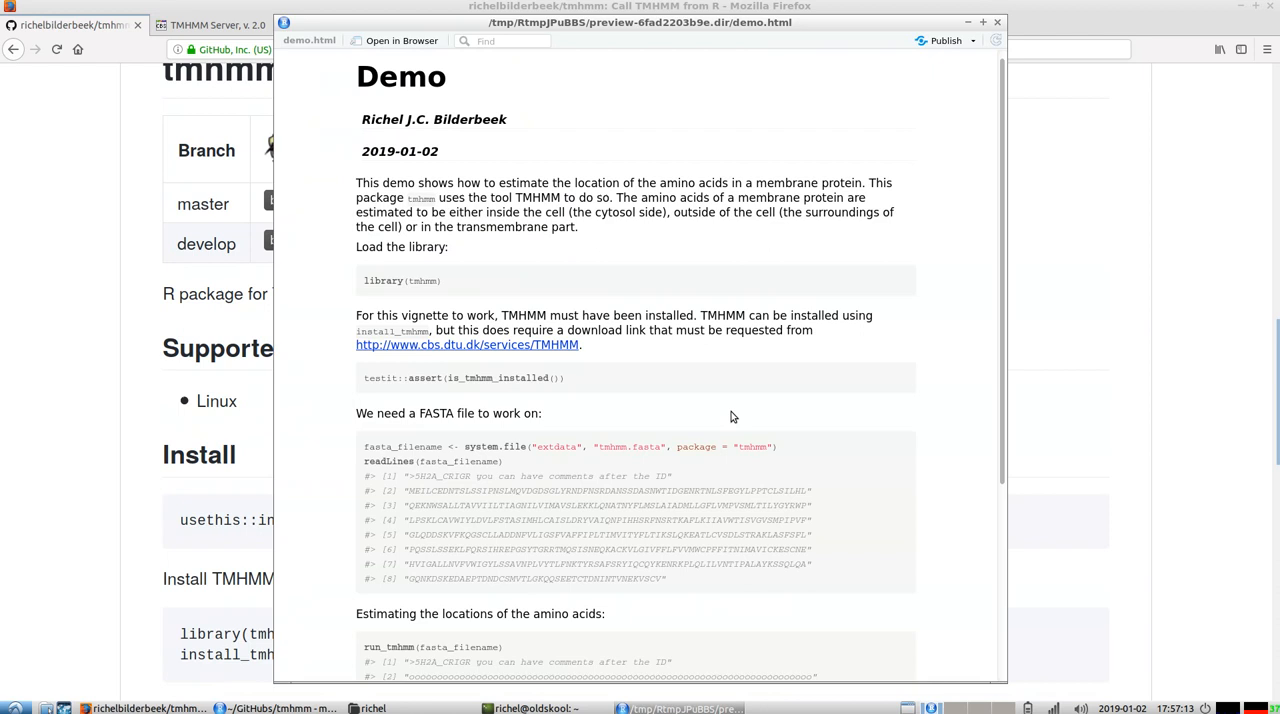
scroll("down", 3)
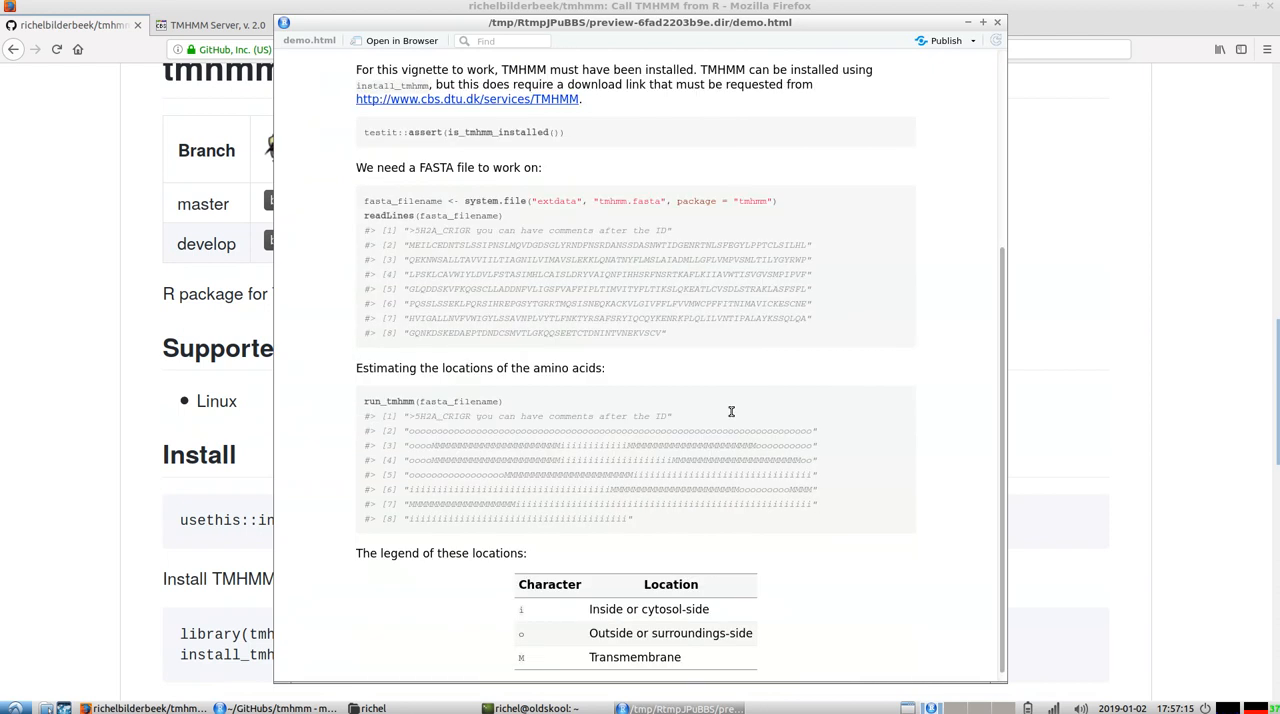